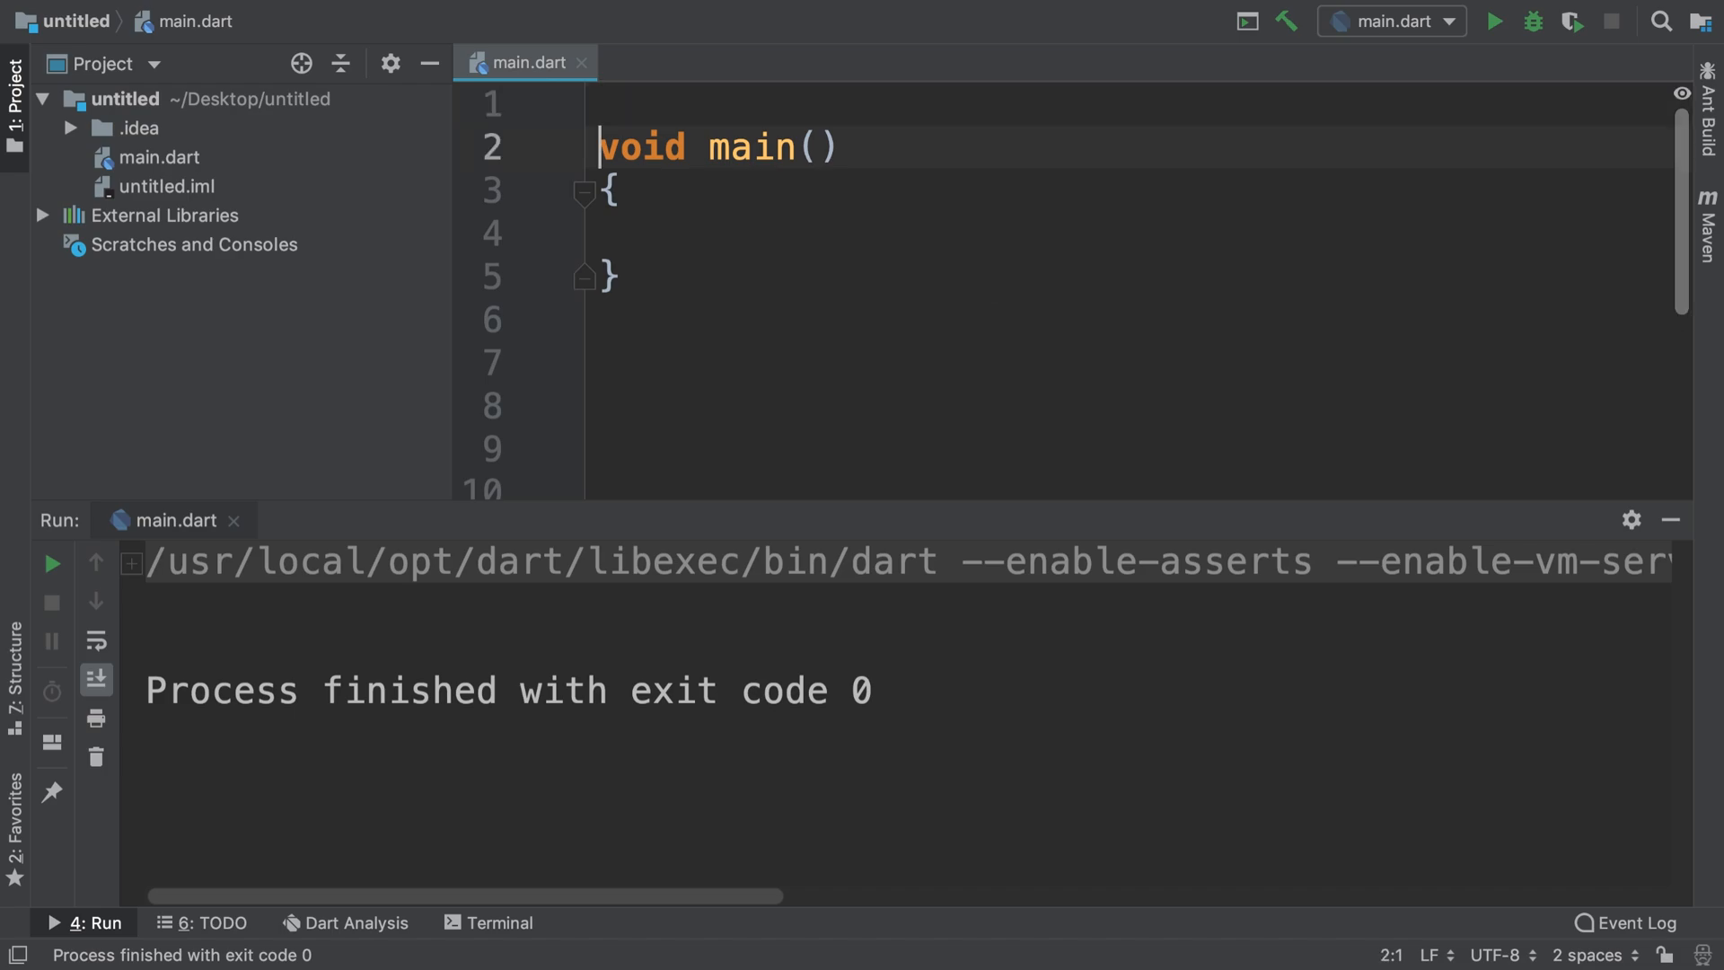
# Step: Add import 'dart:io'; as the first line of main.dart
pyautogui.write('import')
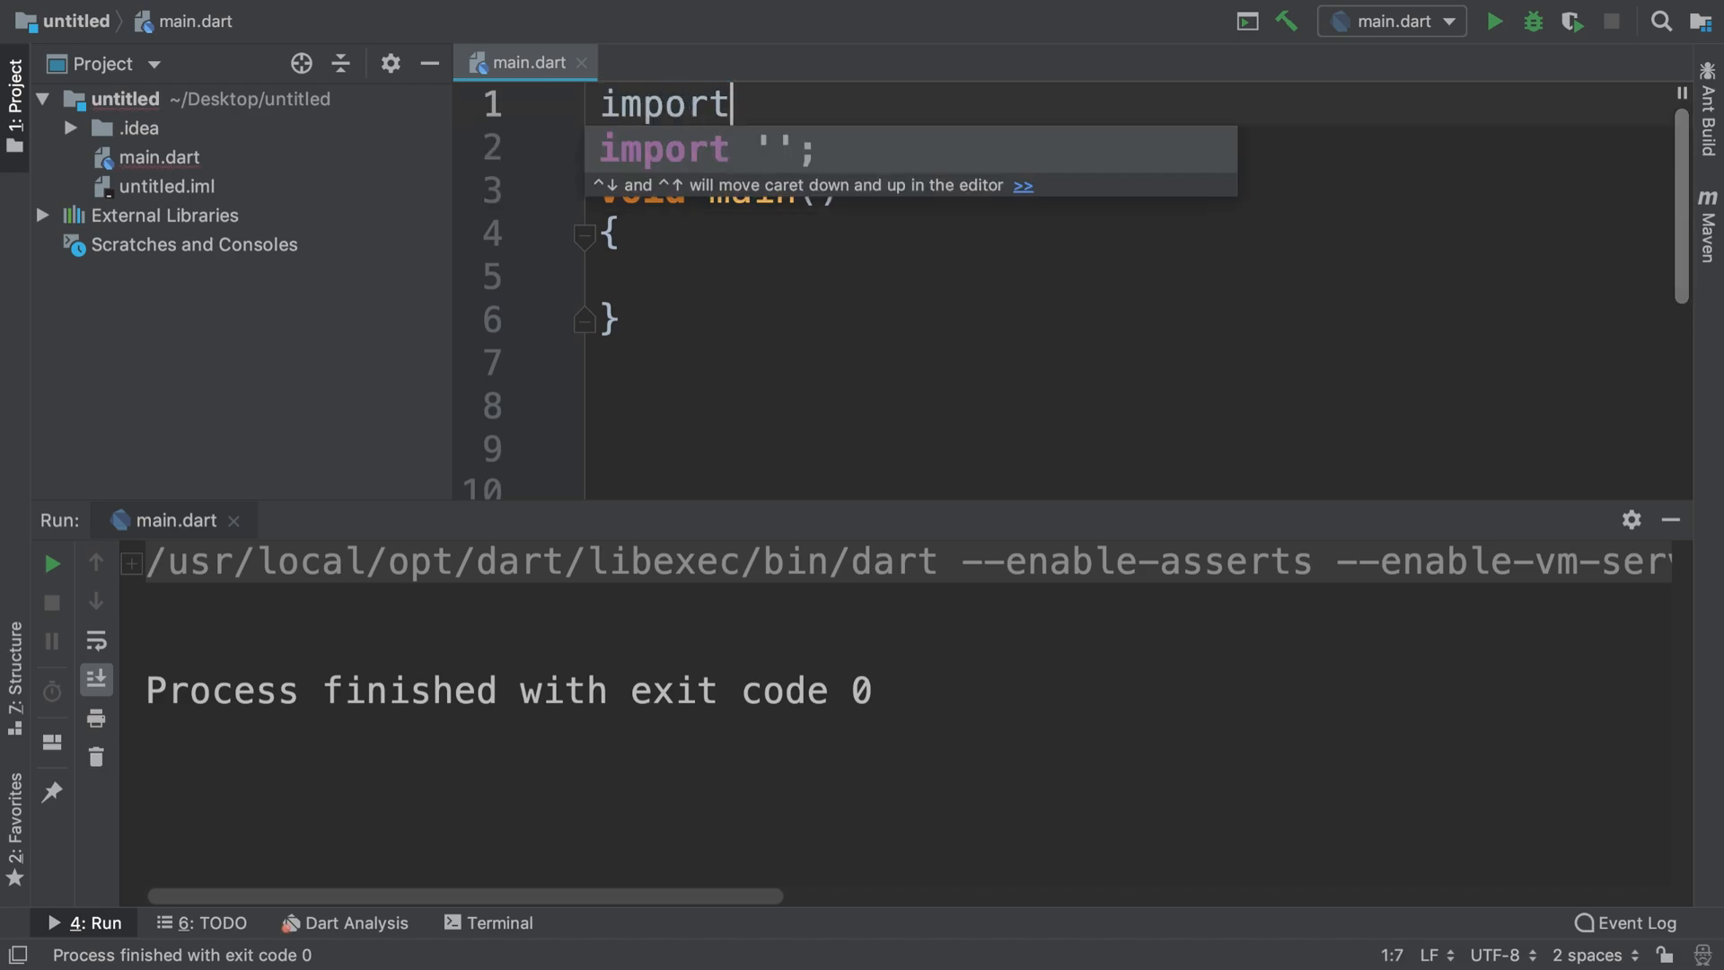
pyautogui.press('Tab')
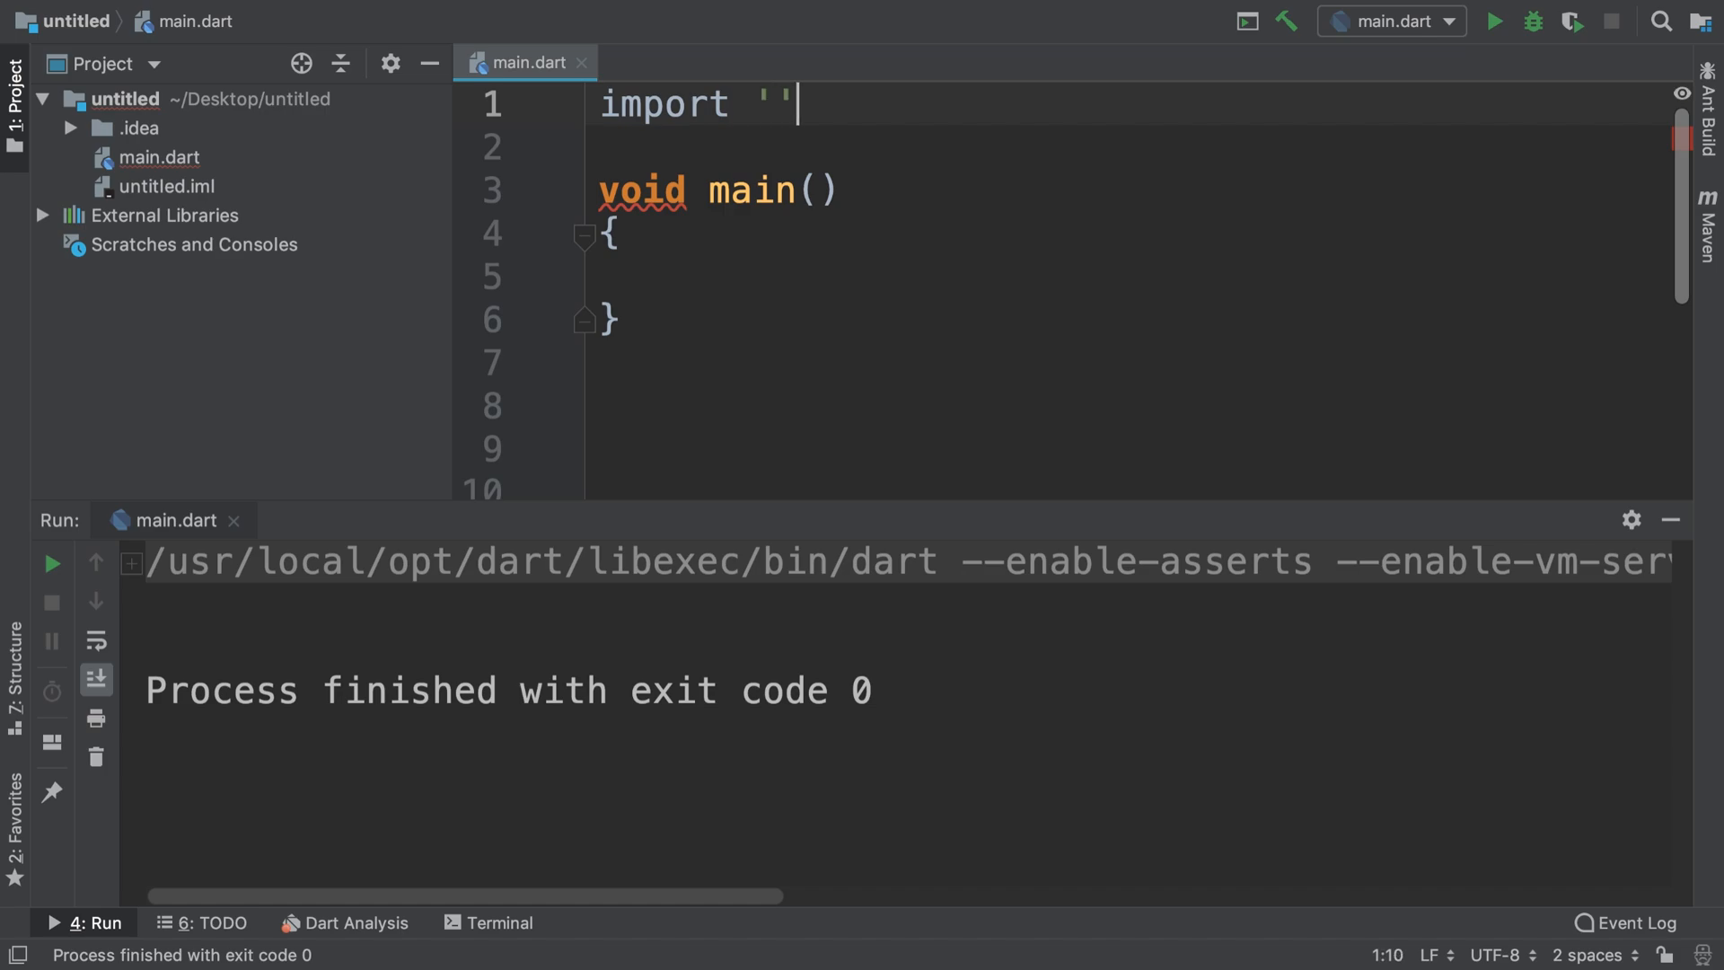
pyautogui.write('dart:io')
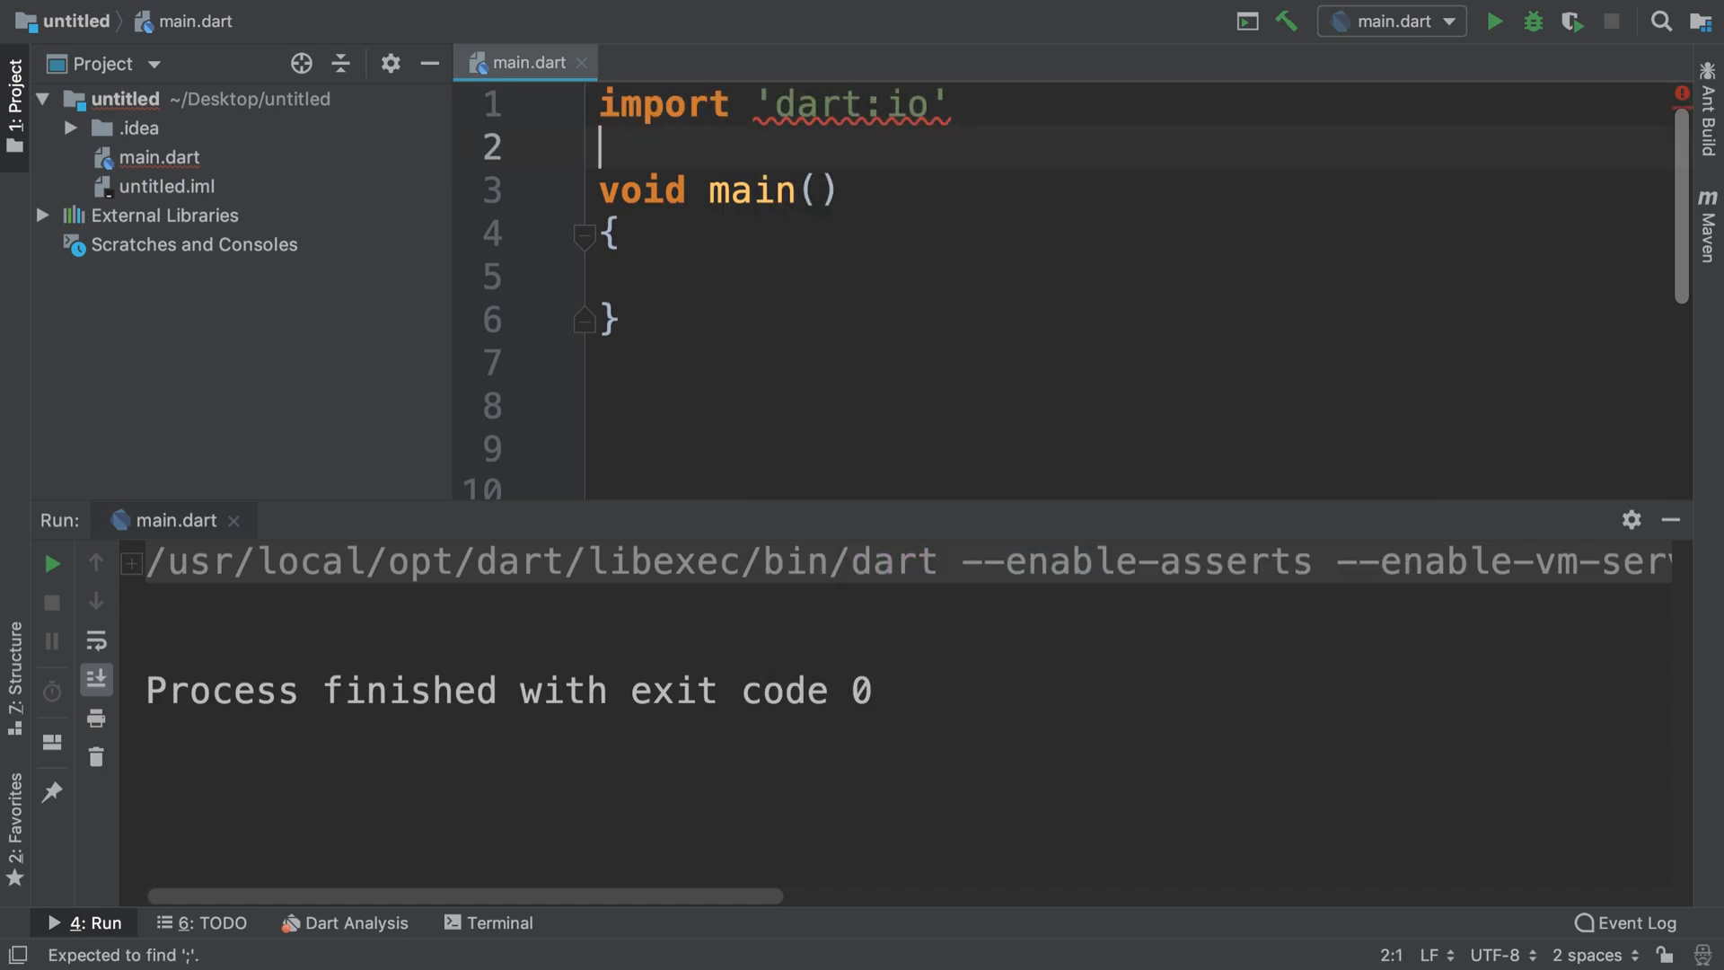
pyautogui.write(';')
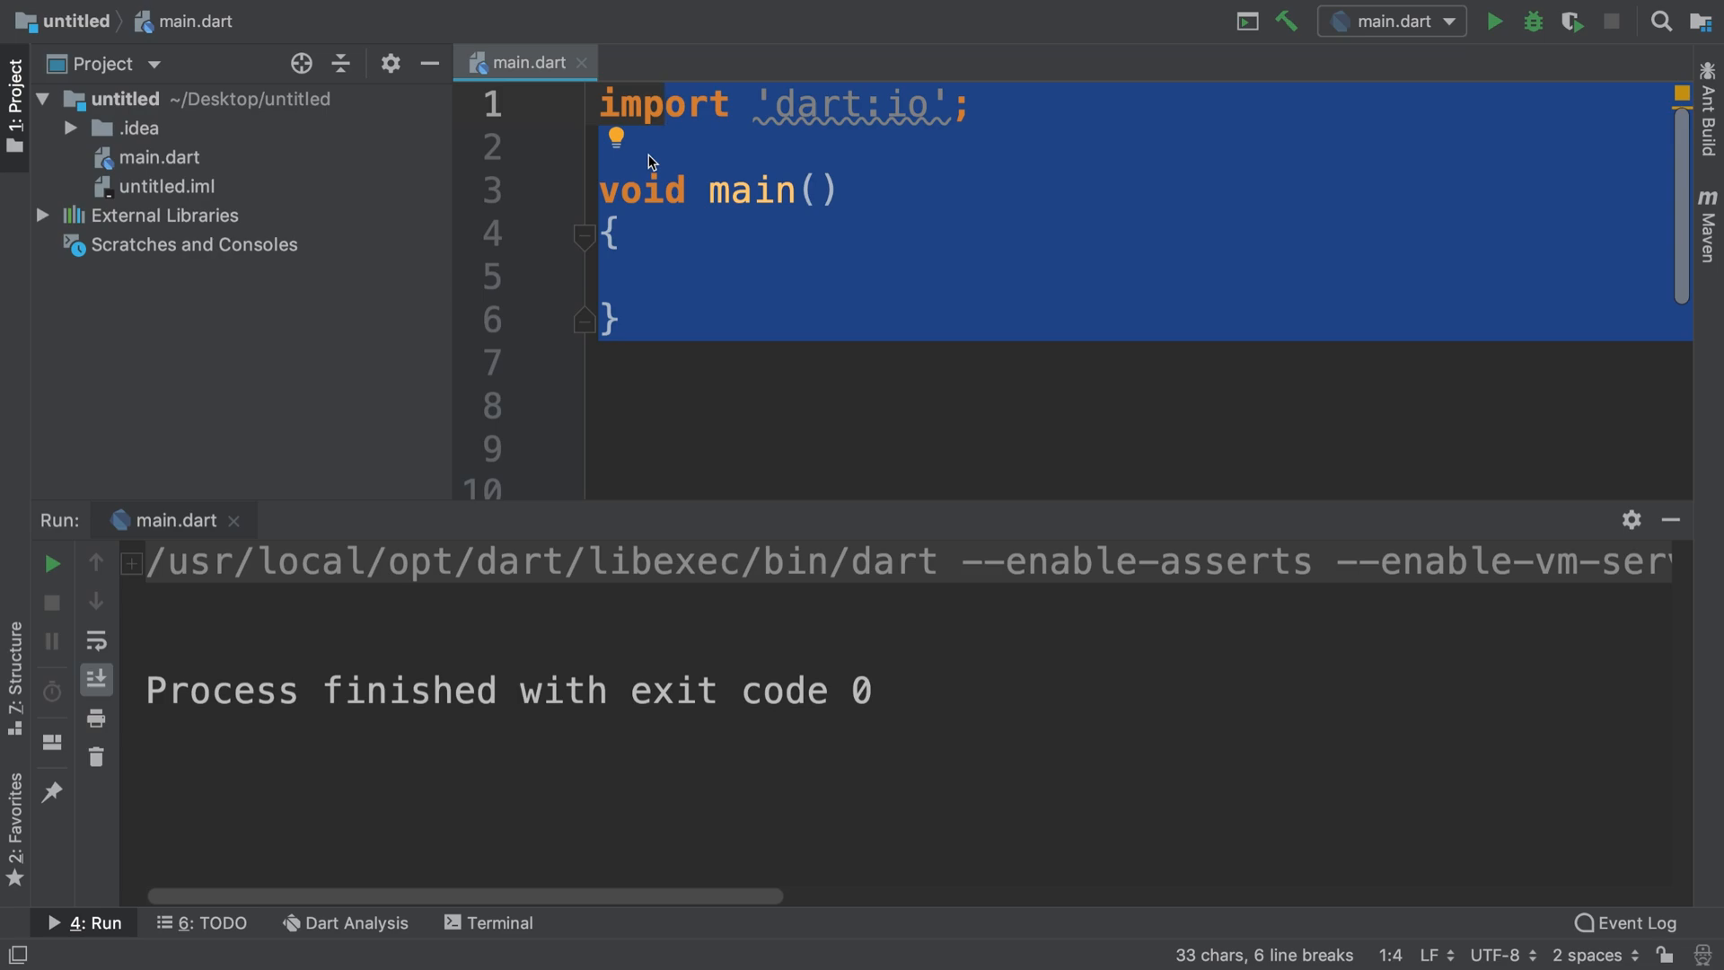
pyautogui.click(722, 277)
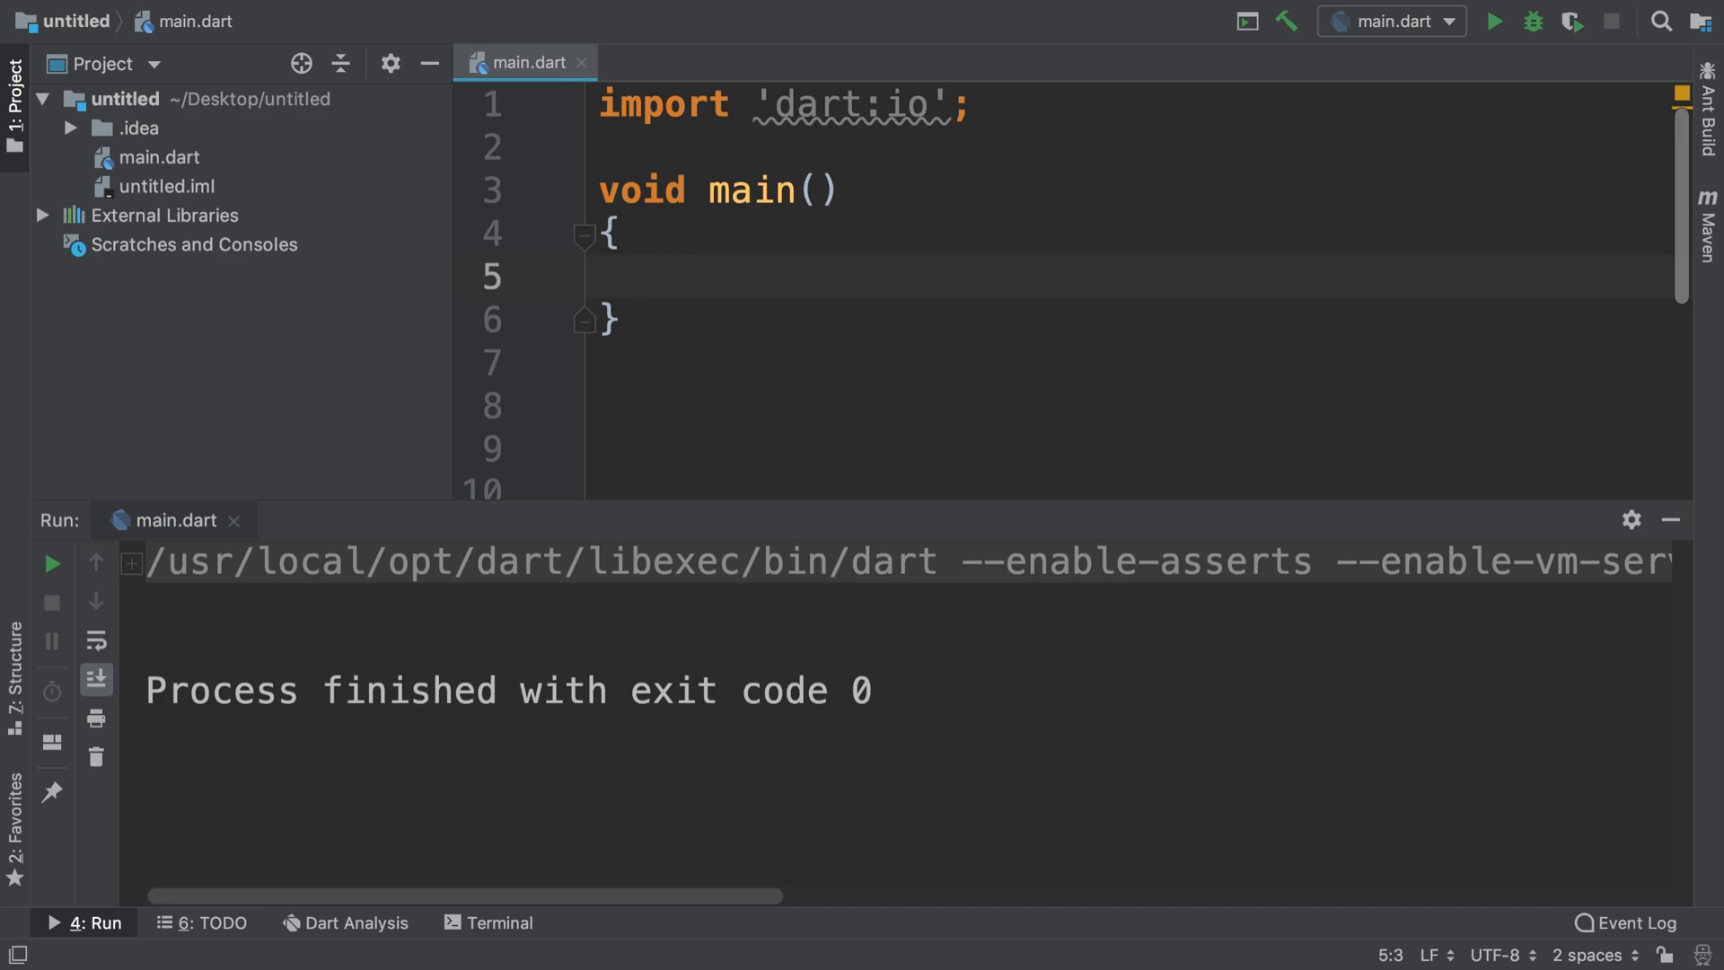
# Step: Declare String str = stdin.readLineSync(); inside main
pyautogui.write('String st')
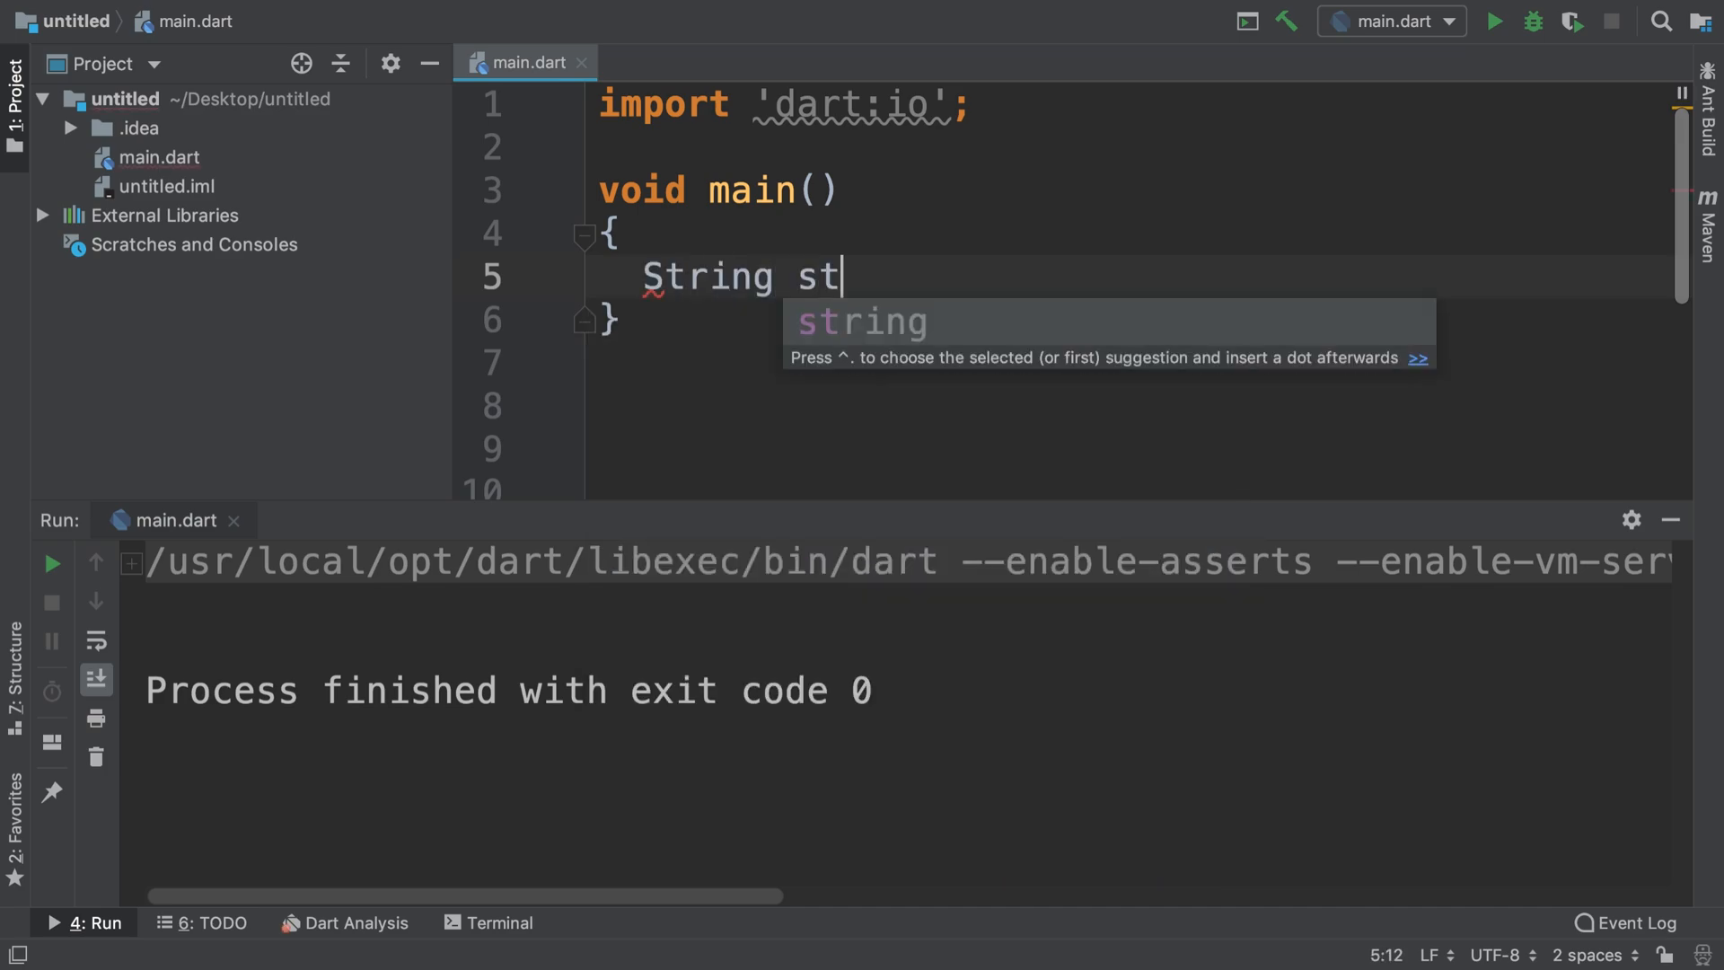
pyautogui.write('r =')
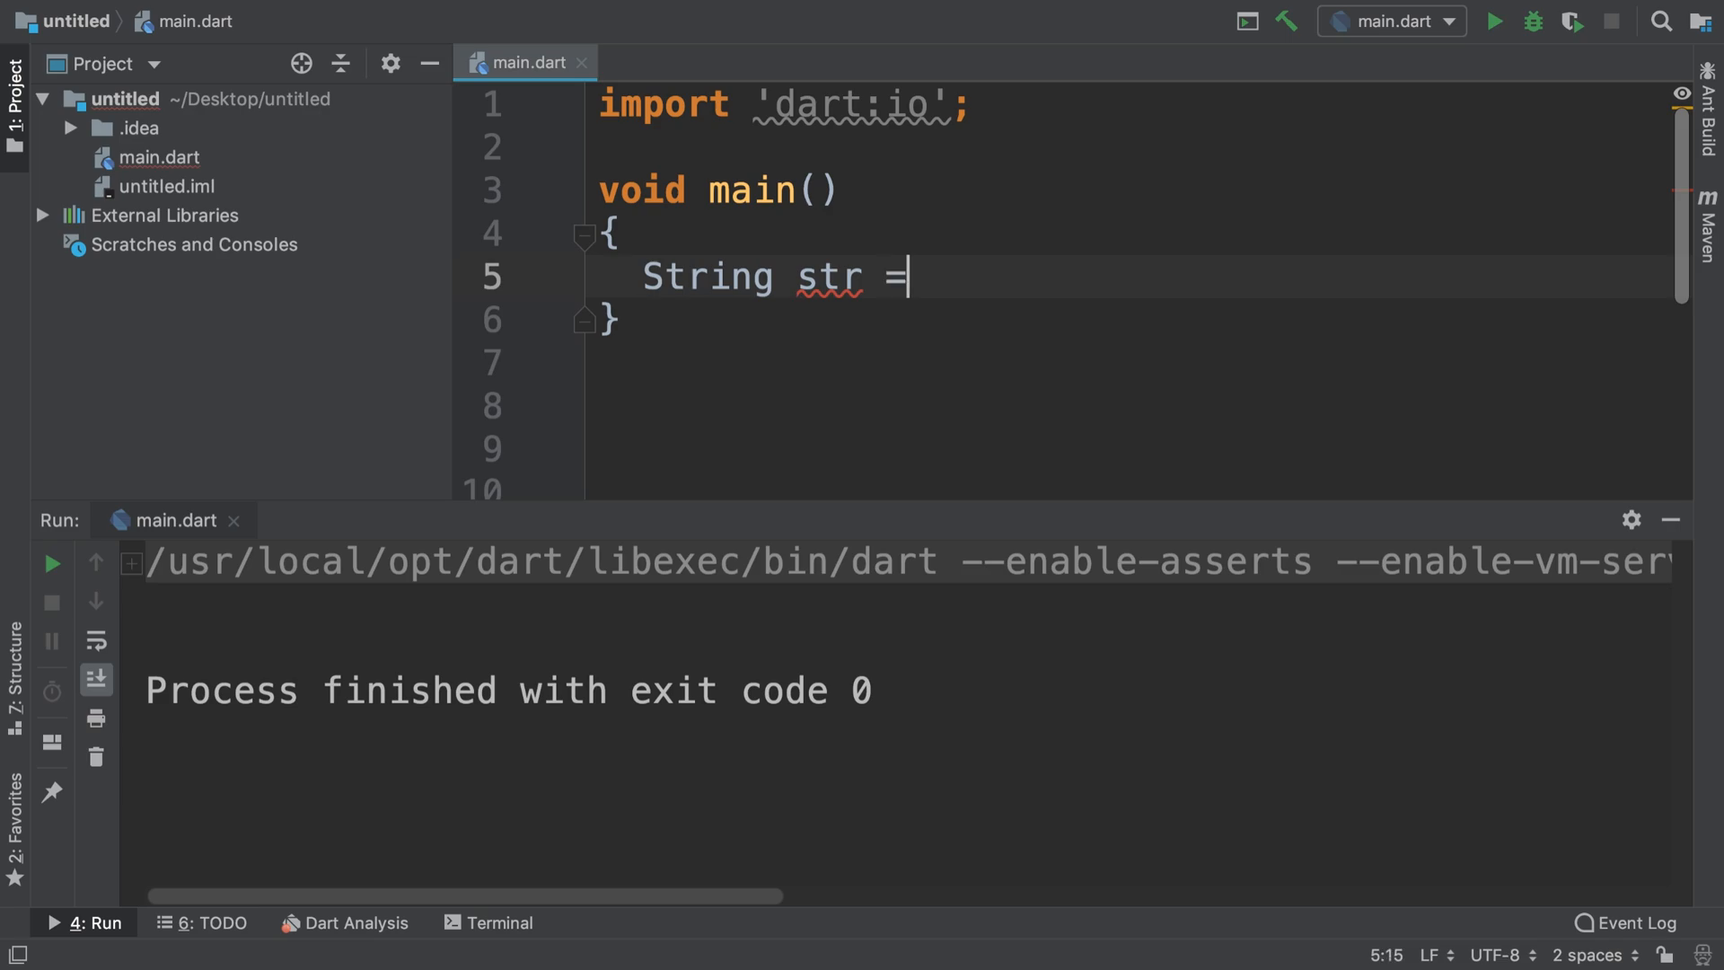
pyautogui.write('stdin')
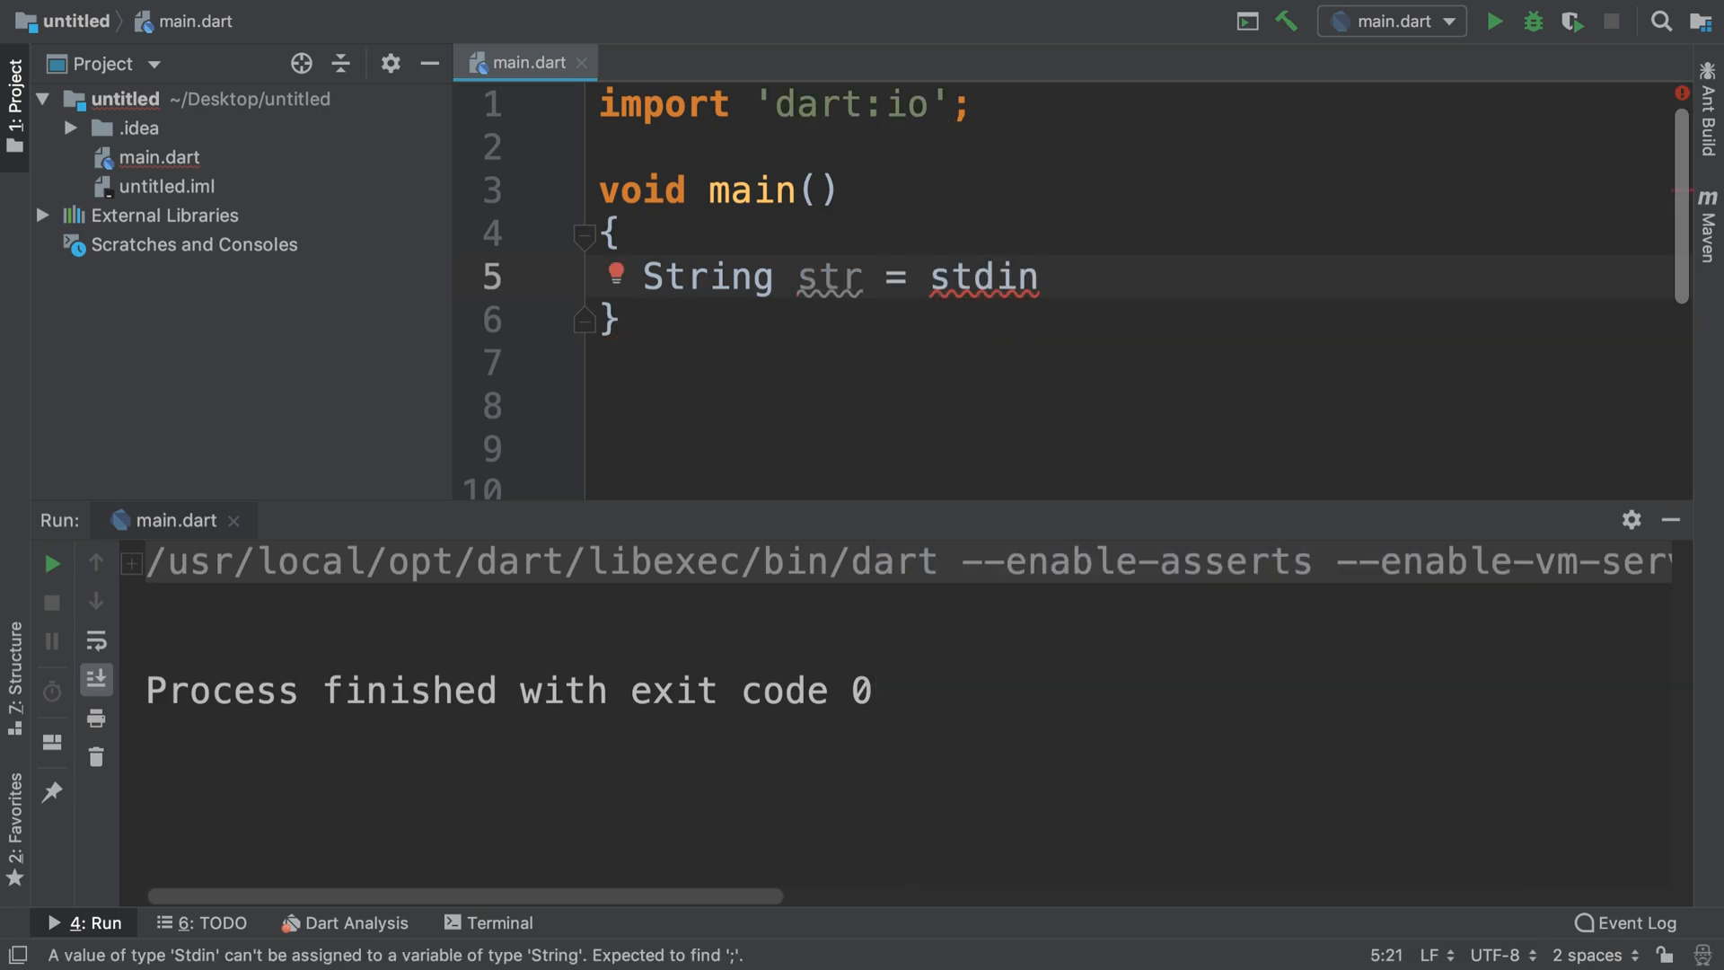
pyautogui.write('.read')
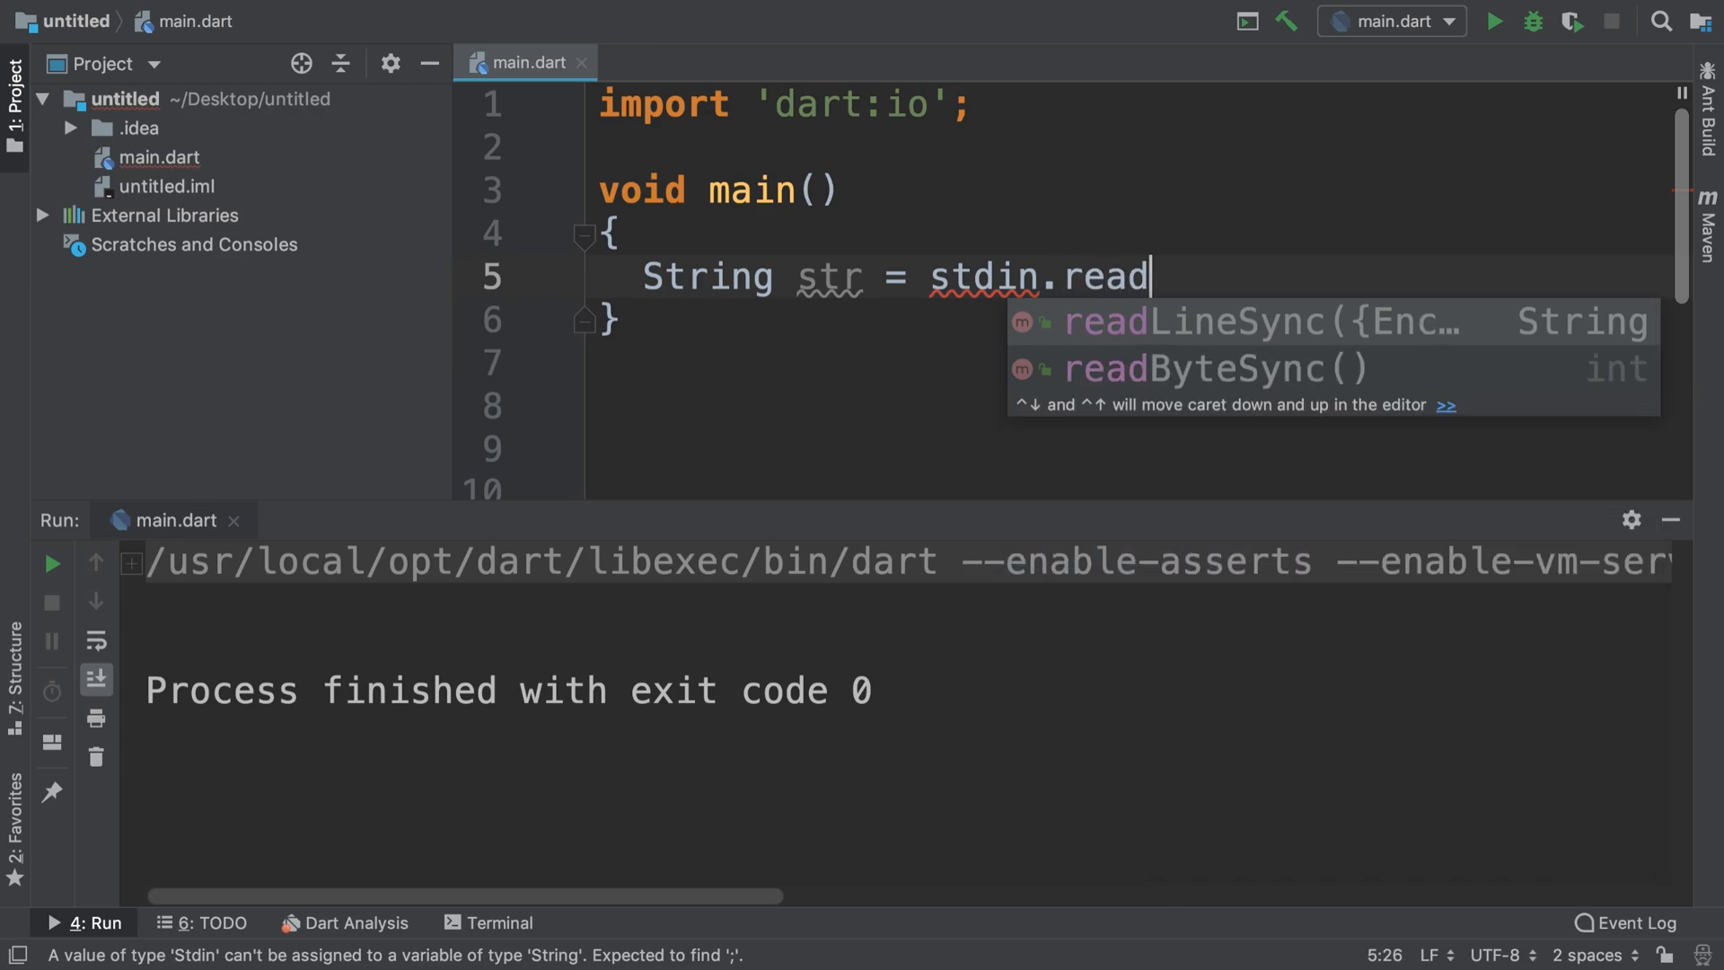
pyautogui.press('Enter')
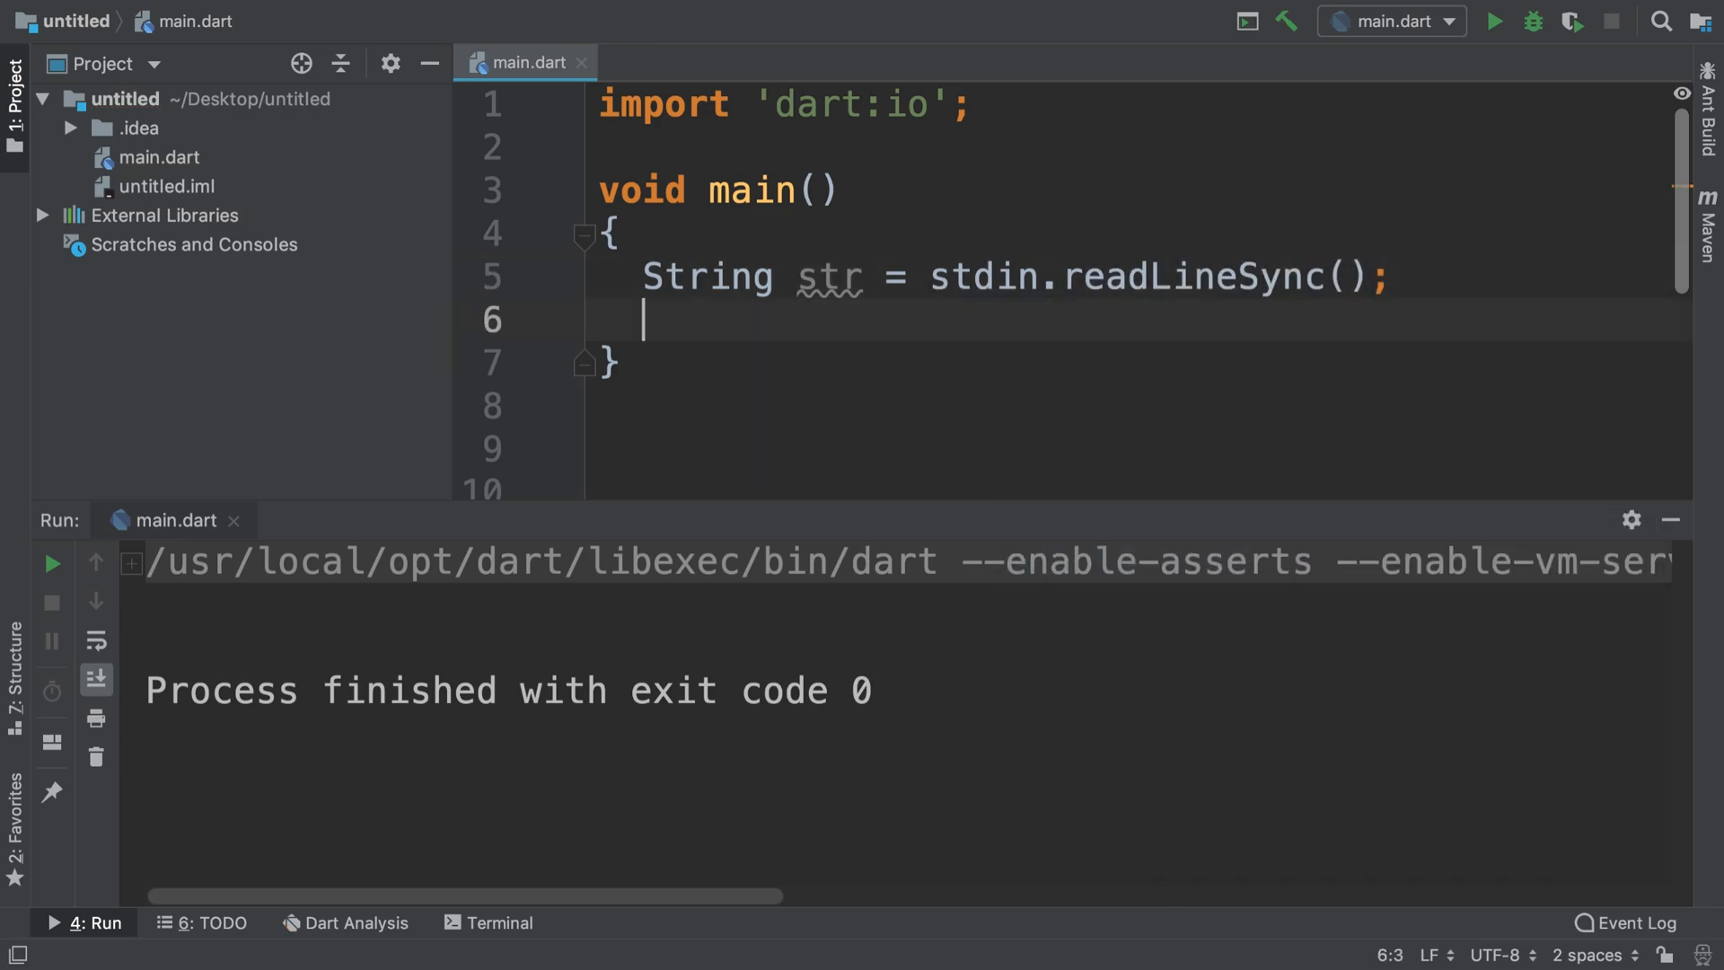
# Step: Add print(str); and print("End of application"); after the read
pyautogui.write('print()')
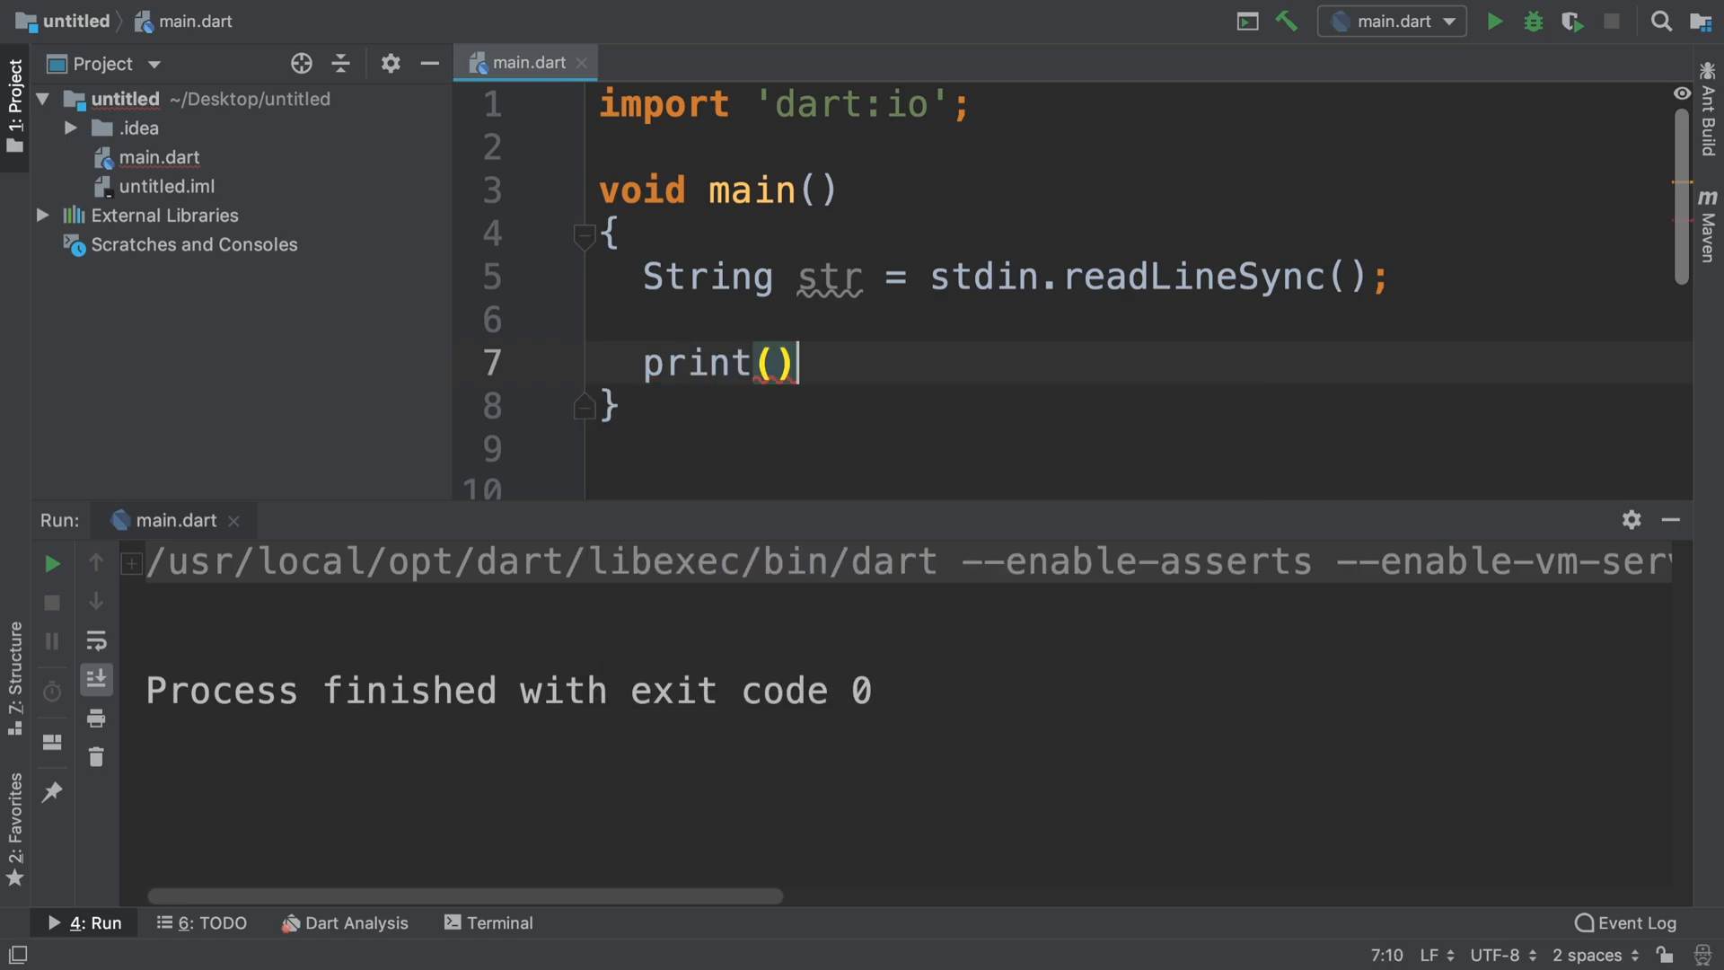
pyautogui.write('str')
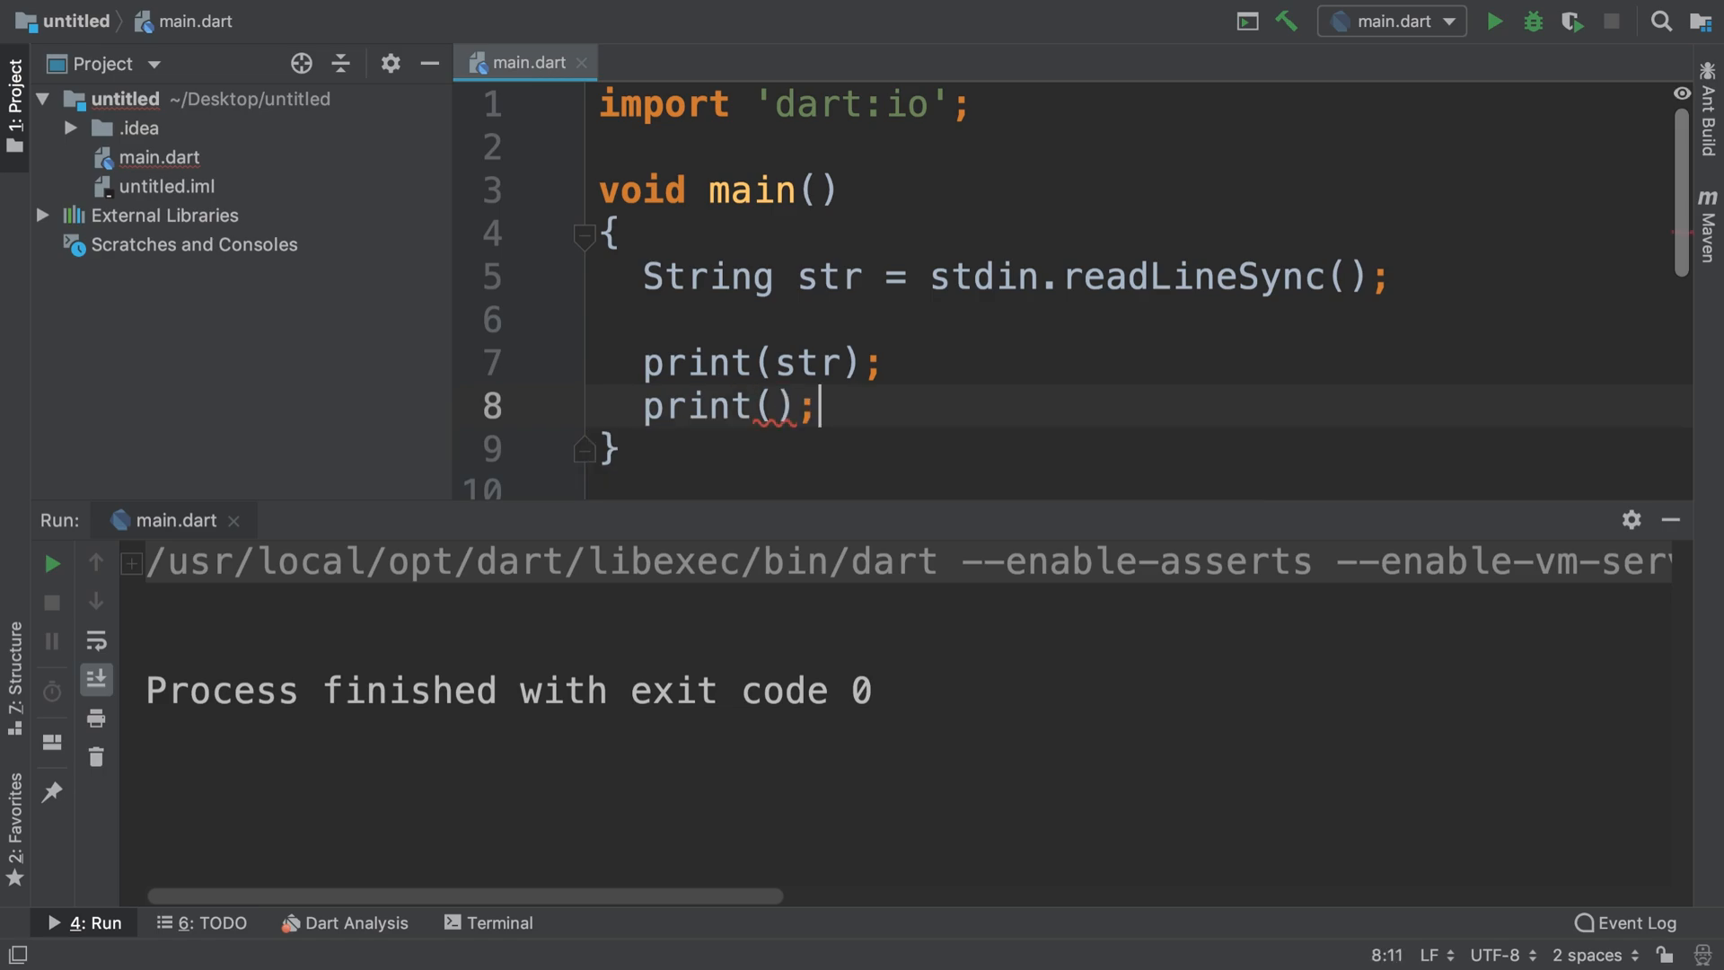
pyautogui.write('"End"')
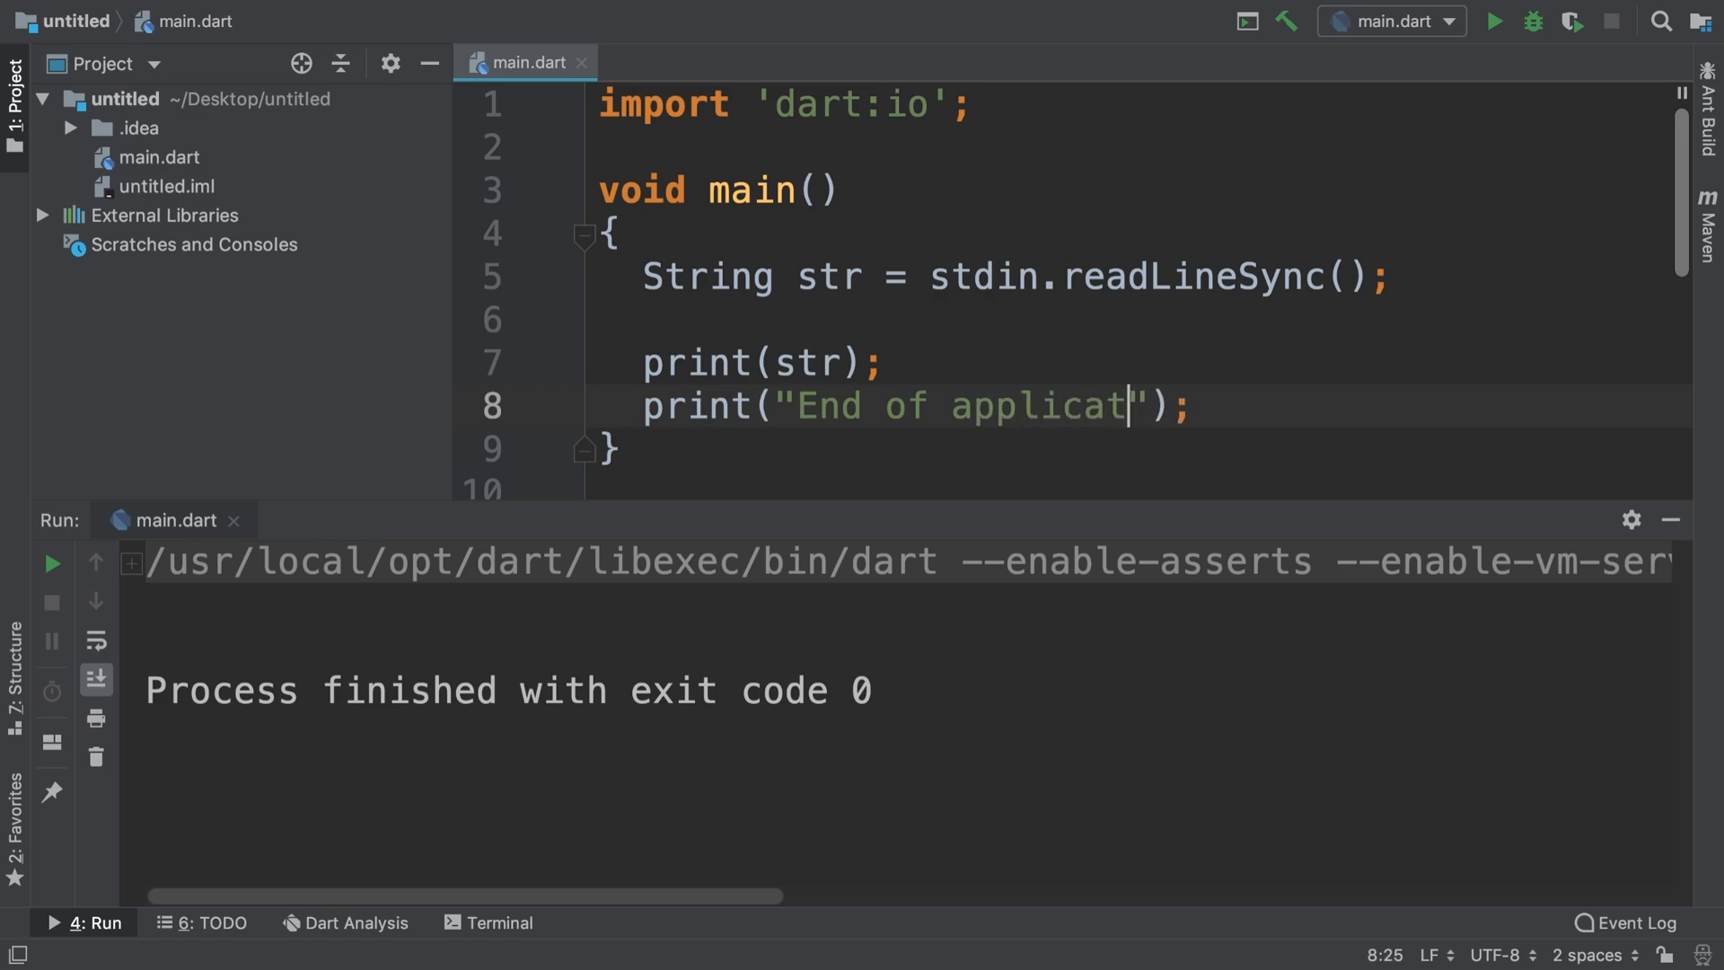
pyautogui.write('ion')
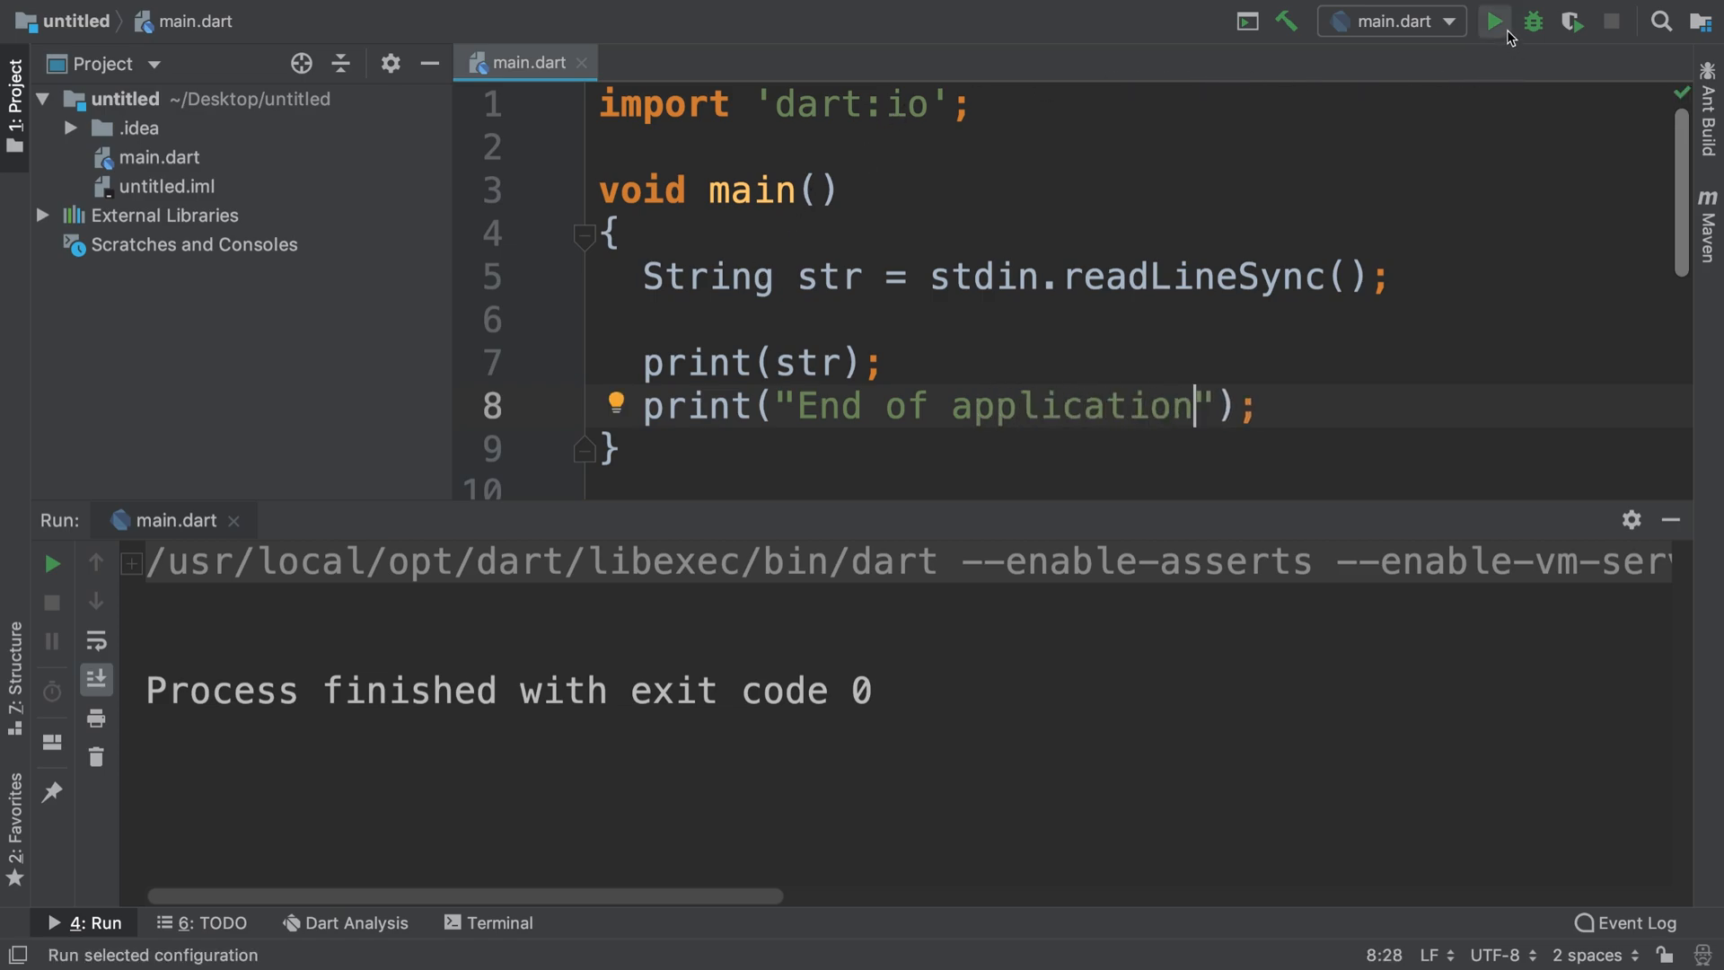
# Step: Run main.dart with input Hello and inspect the echoed Hello and End of application output
pyautogui.click(1498, 22)
pyautogui.write('Hello')
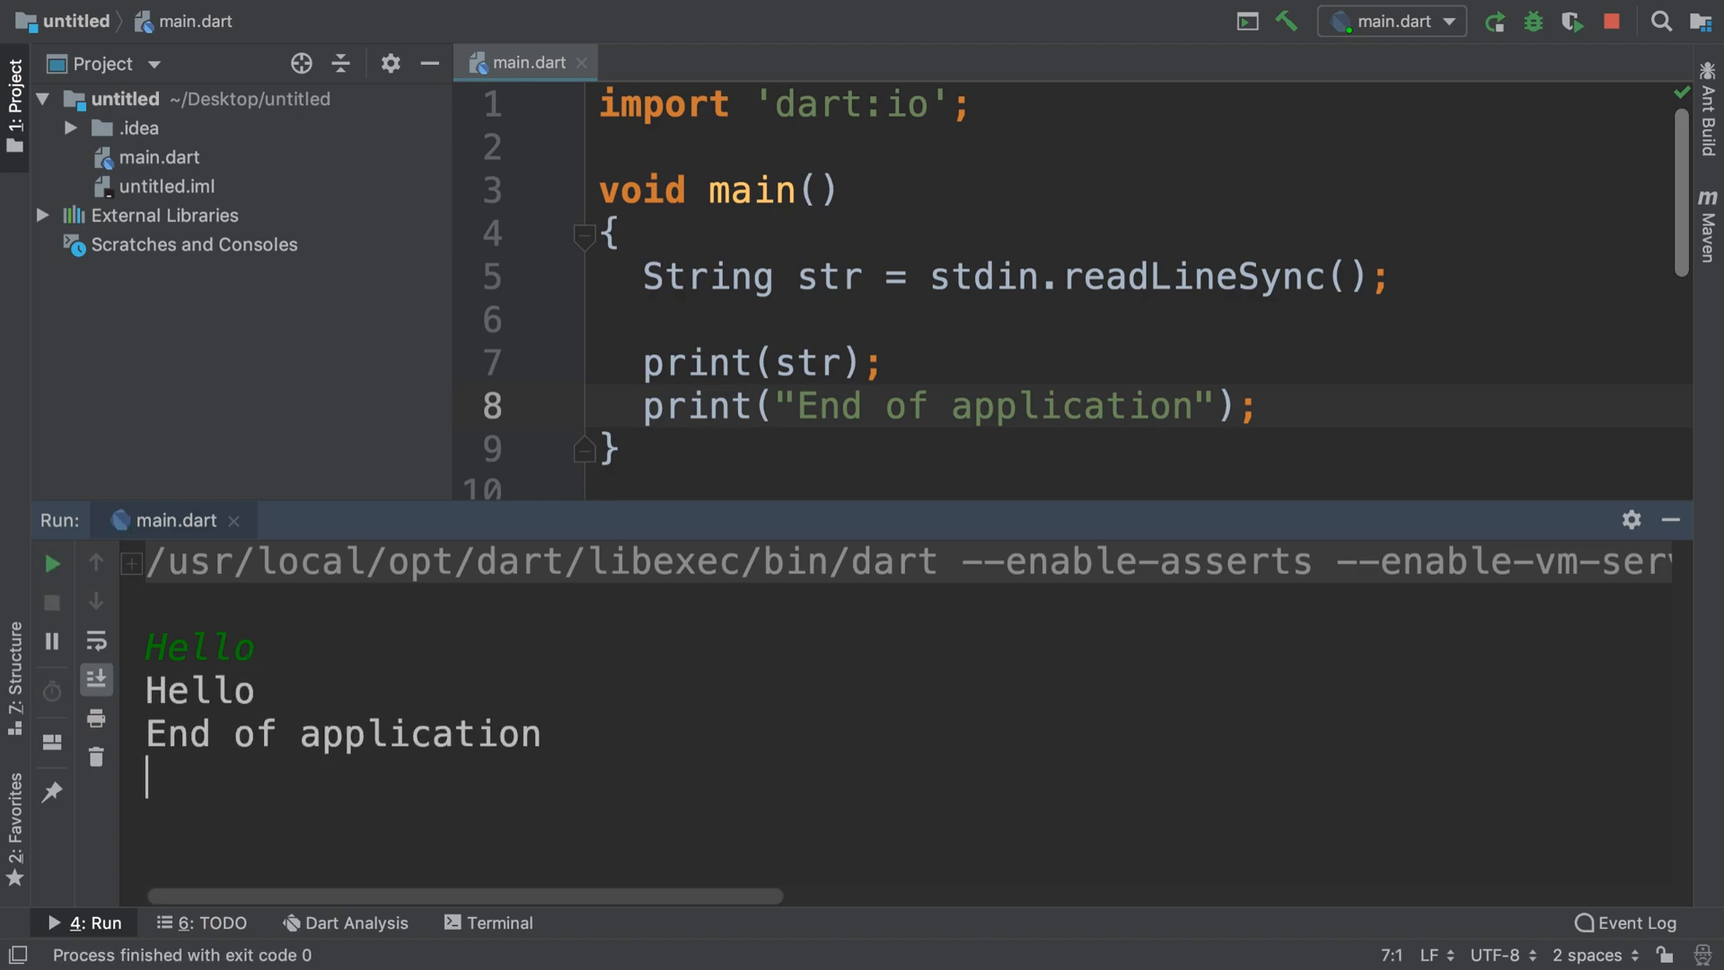
pyautogui.doubleClick(199, 649)
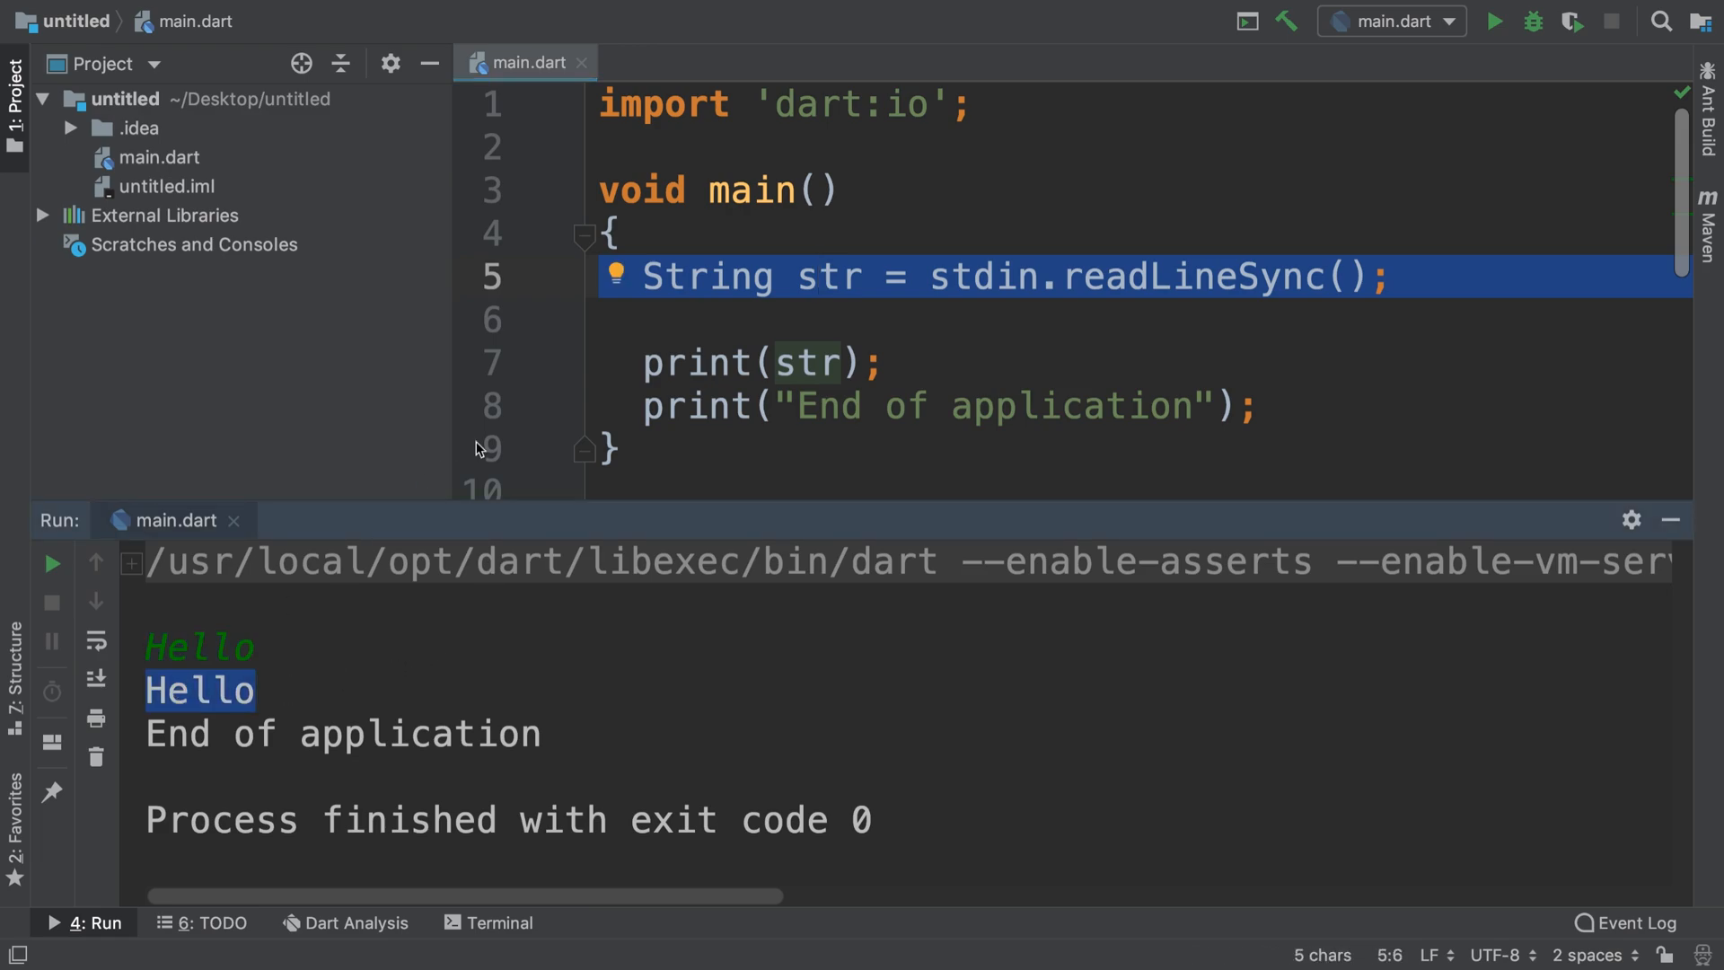
pyautogui.click(891, 361)
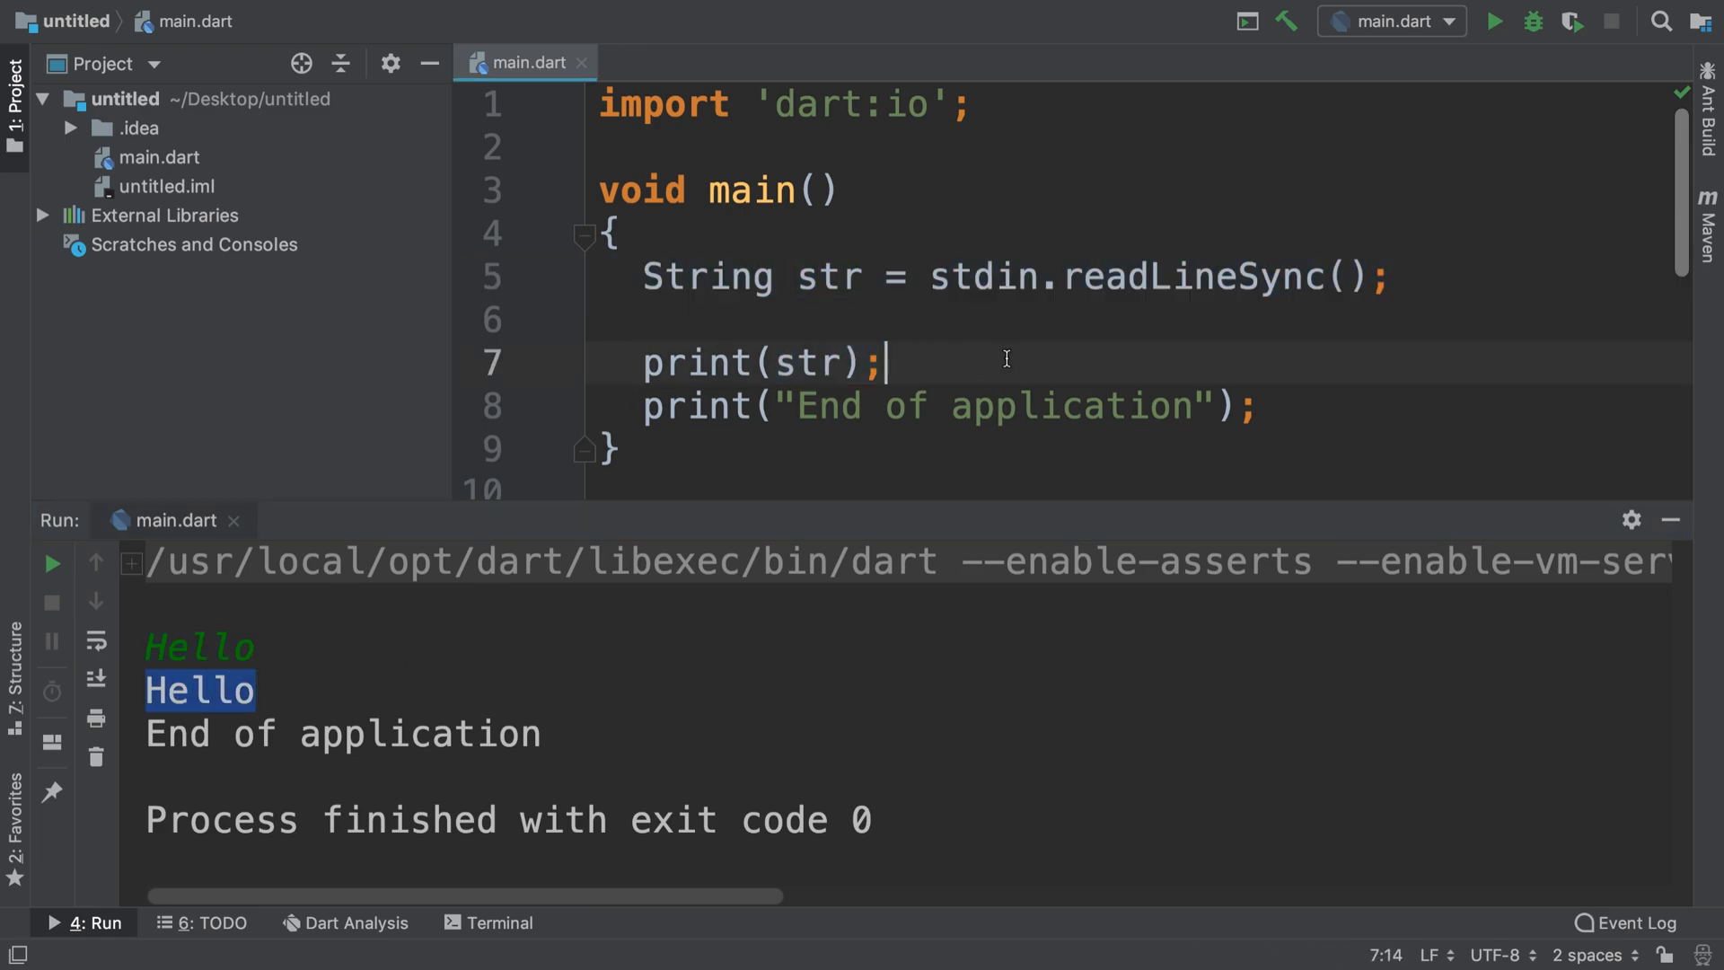